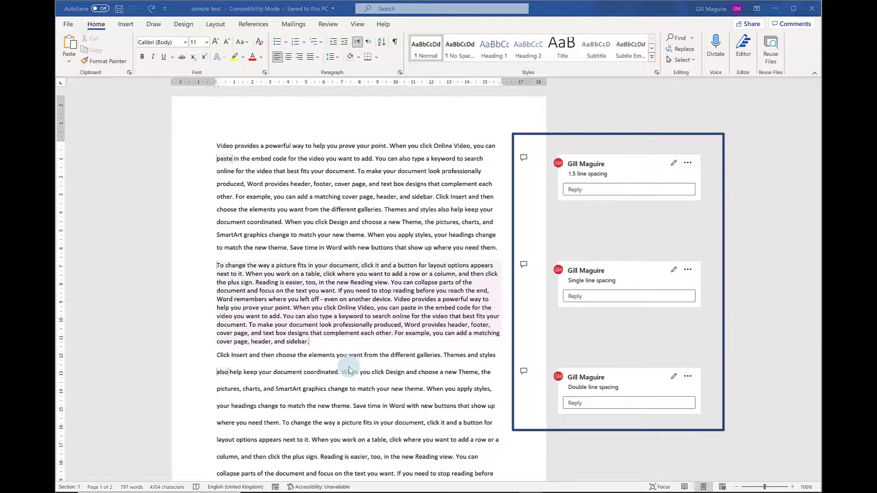
- Switch the Review display to No Markup, hiding the three comments
{"action": "type", "text": "These are my comments"}
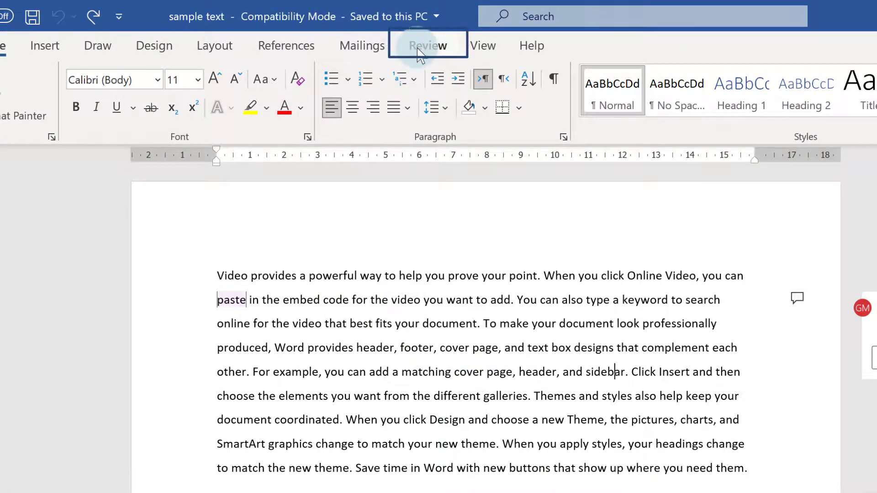
{"action": "left_click", "coordinate": [427, 45]}
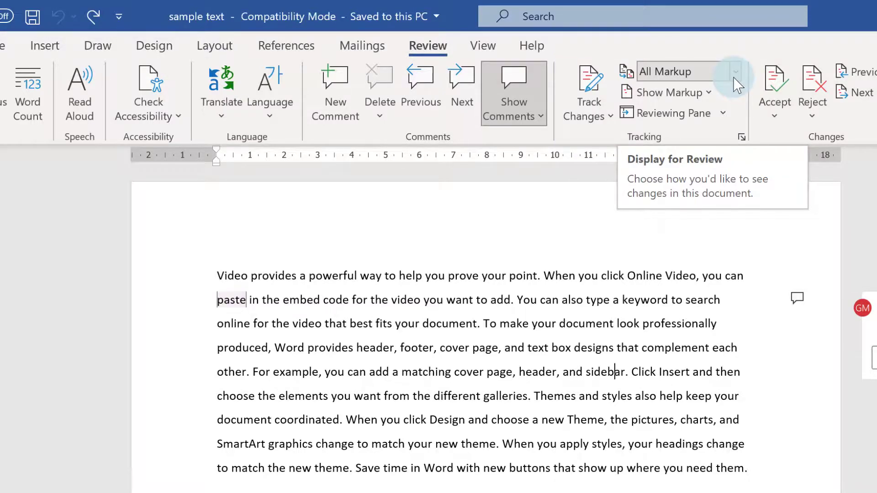
{"action": "left_click", "coordinate": [736, 72]}
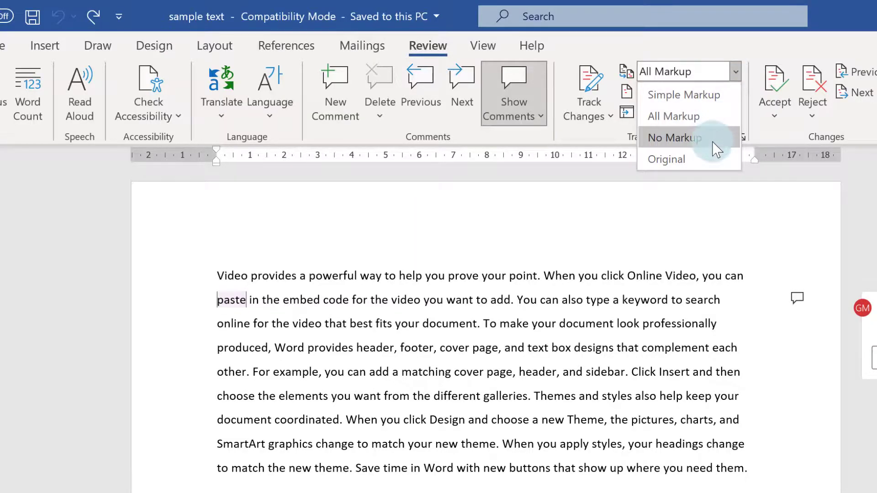
{"action": "left_click", "coordinate": [674, 137]}
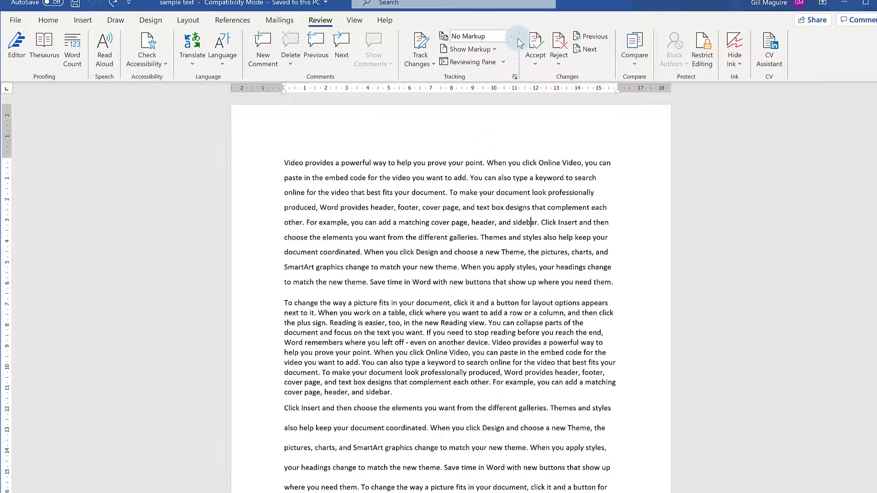
- Switch the Review display back to All Markup so the three line-spacing comments show
{"action": "left_click", "coordinate": [508, 36]}
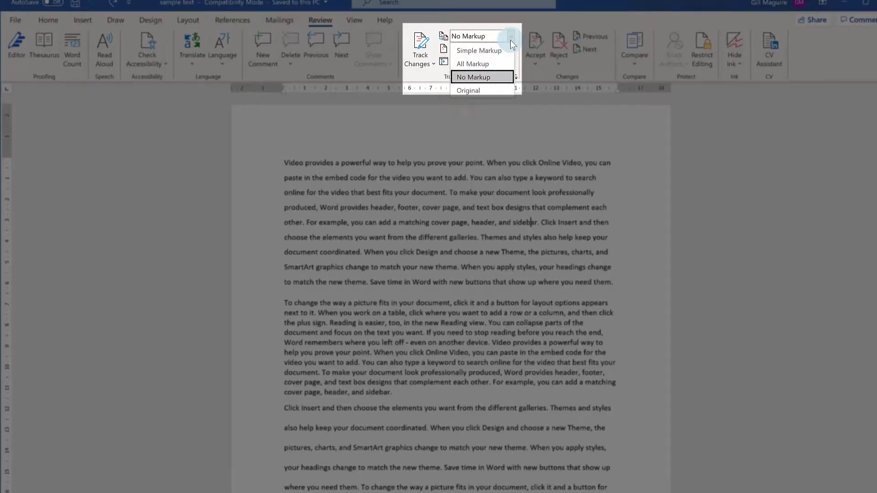
{"action": "mouse_move", "coordinate": [475, 63]}
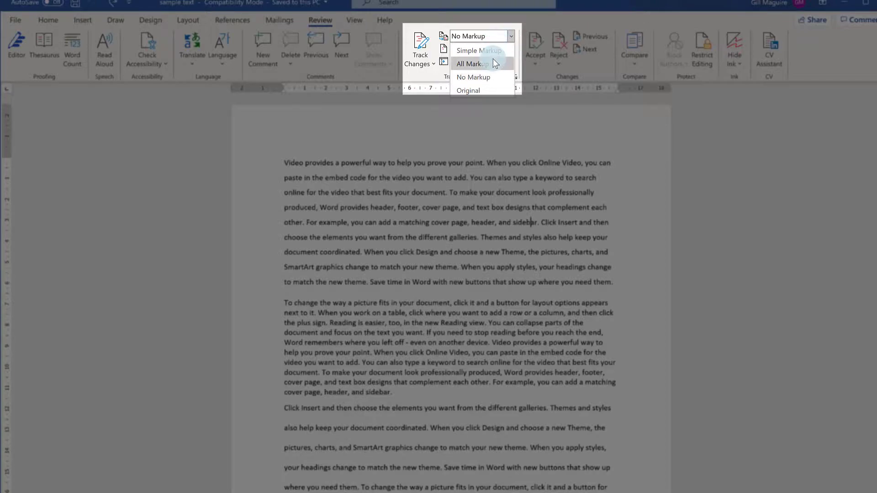
{"action": "left_click", "coordinate": [475, 63]}
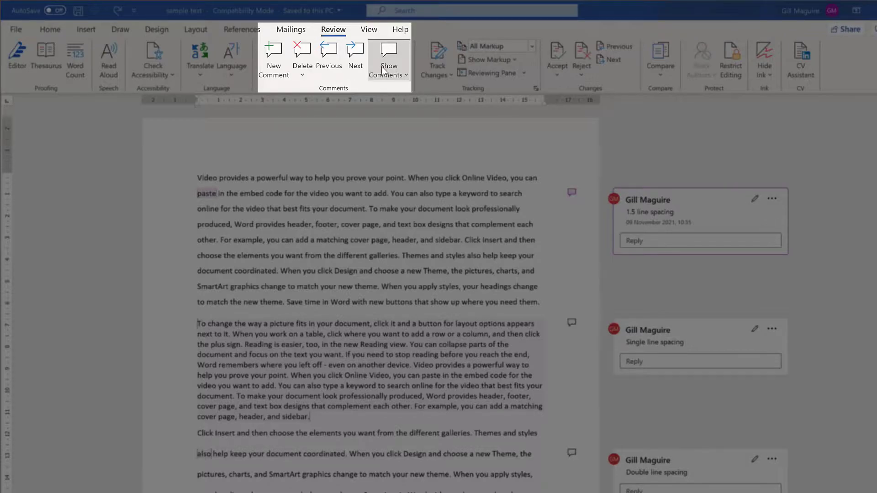
{"action": "left_click", "coordinate": [388, 56]}
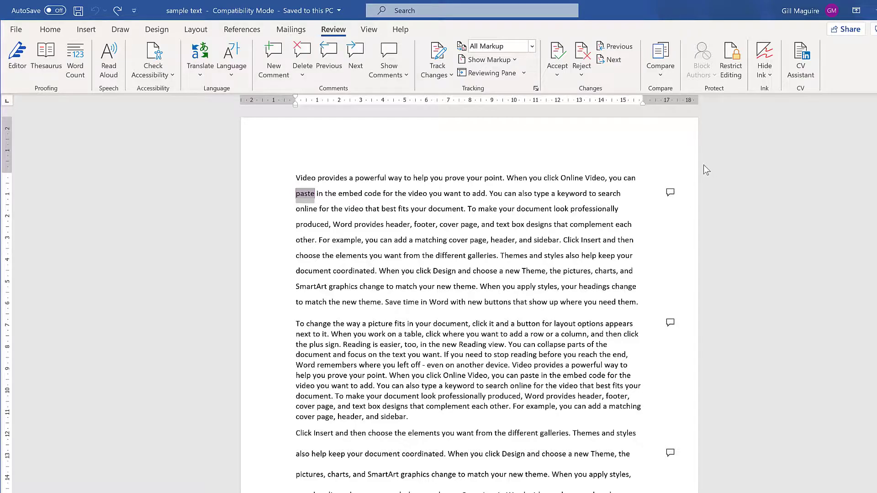
{"action": "mouse_move", "coordinate": [674, 193]}
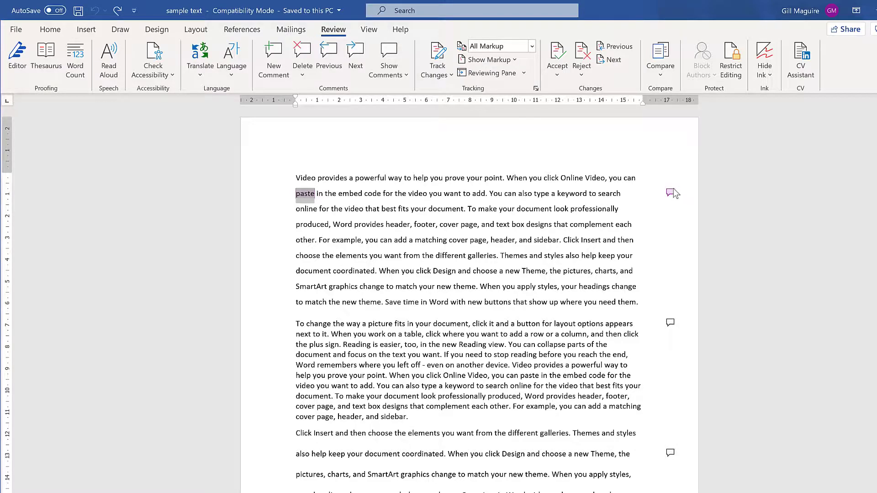
{"action": "mouse_move", "coordinate": [686, 306]}
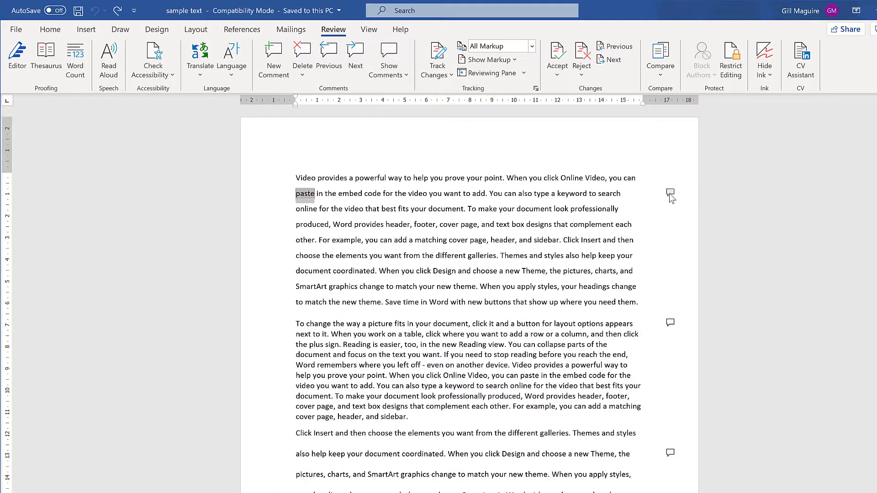
{"action": "left_click", "coordinate": [388, 60]}
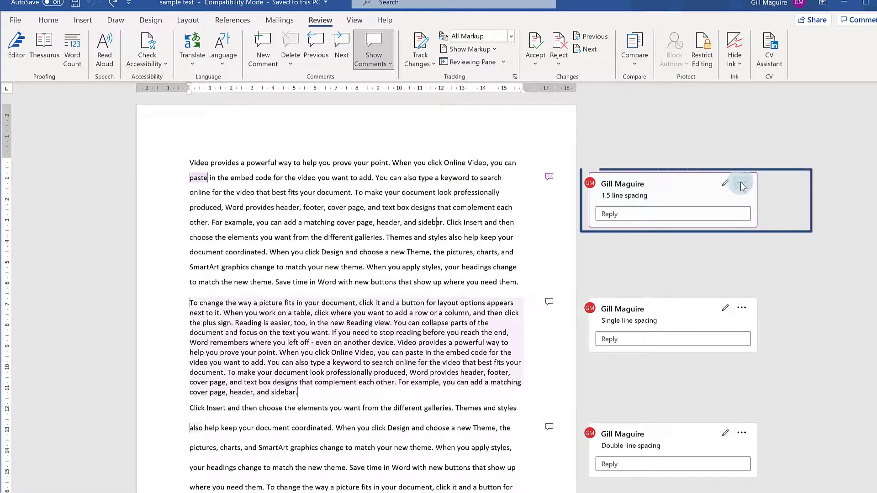
{"action": "left_click", "coordinate": [741, 184]}
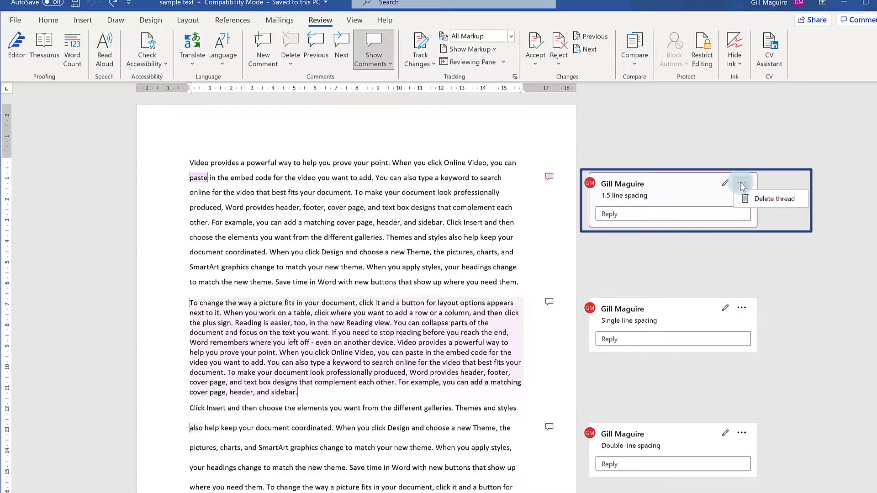
{"action": "mouse_move", "coordinate": [774, 199]}
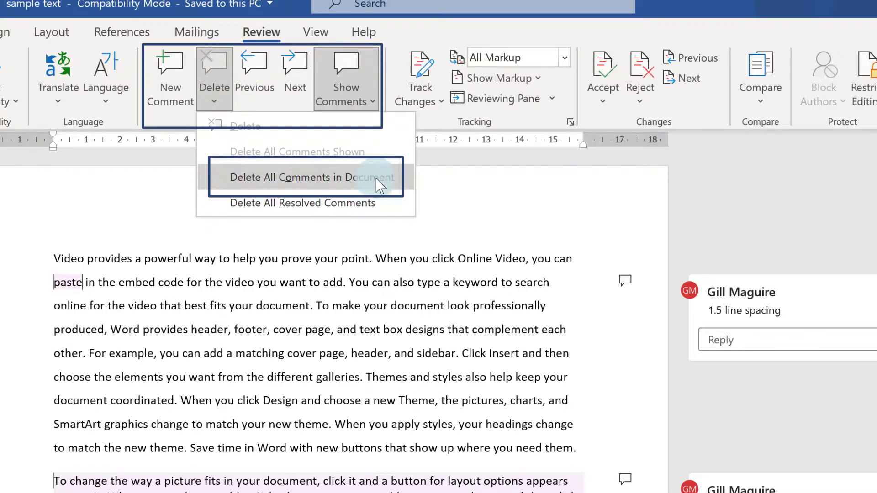
{"action": "mouse_move", "coordinate": [406, 190]}
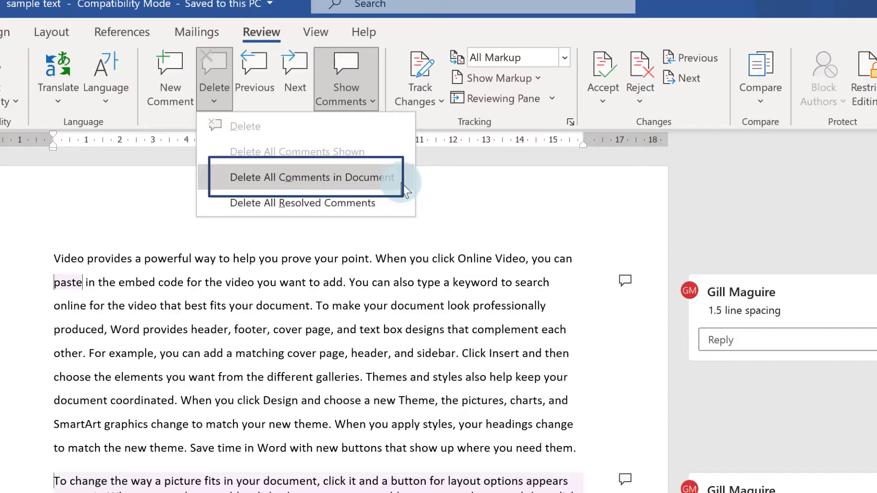
- Choose Delete All Comments in Document to remove the three comment cards
{"action": "left_click", "coordinate": [309, 178]}
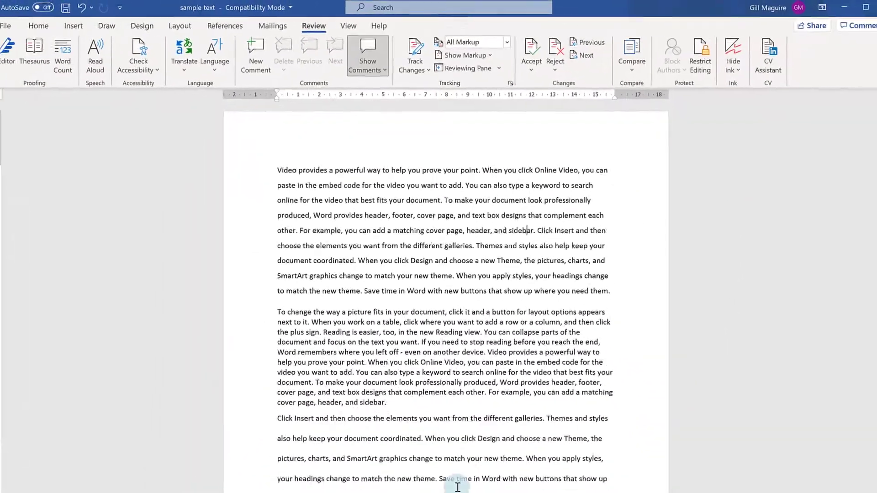